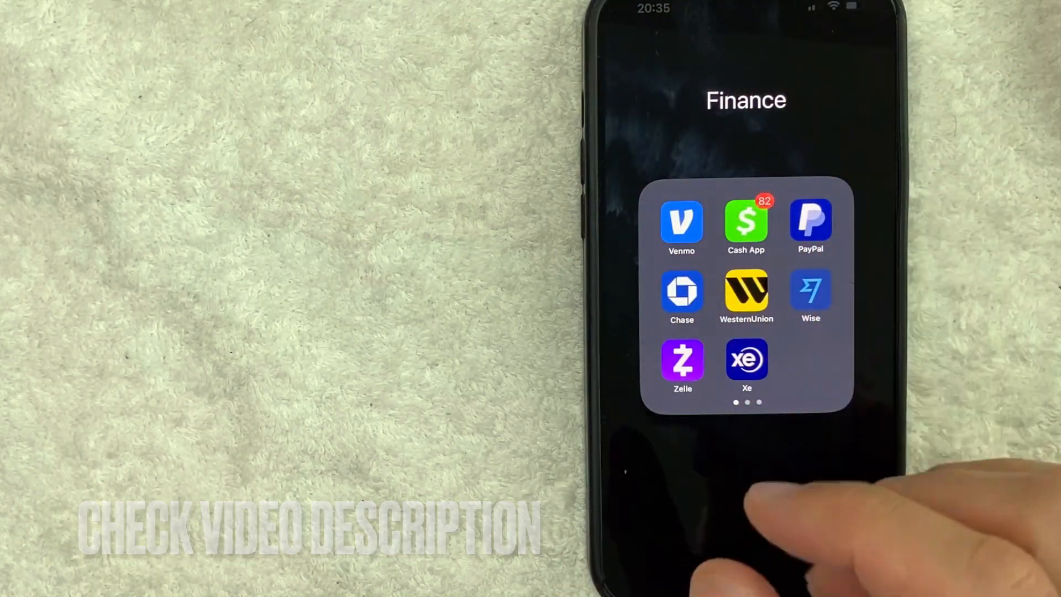
Launch Cash App from the Finance folder to its $482 payment screen
left_click(746, 224)
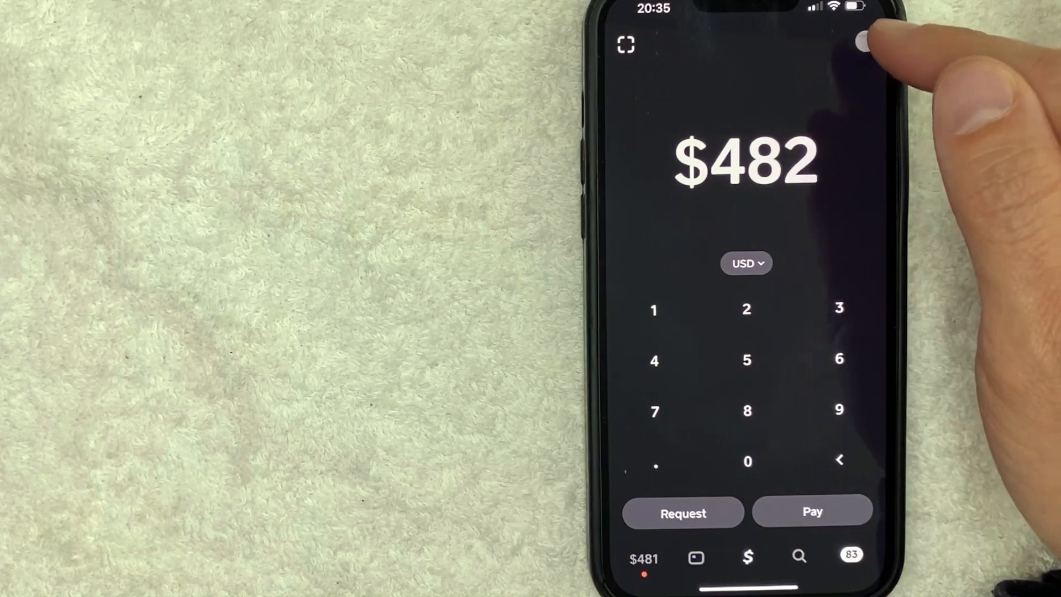
Open account settings and the Linked Banks list showing the Chase debit card and account
left_click(855, 44)
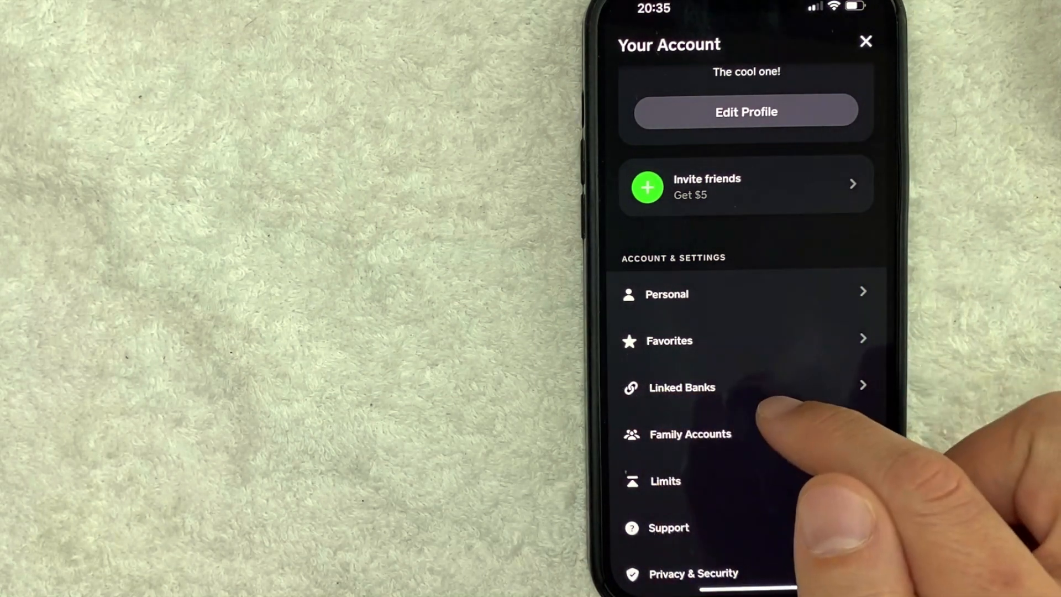
left_click(681, 386)
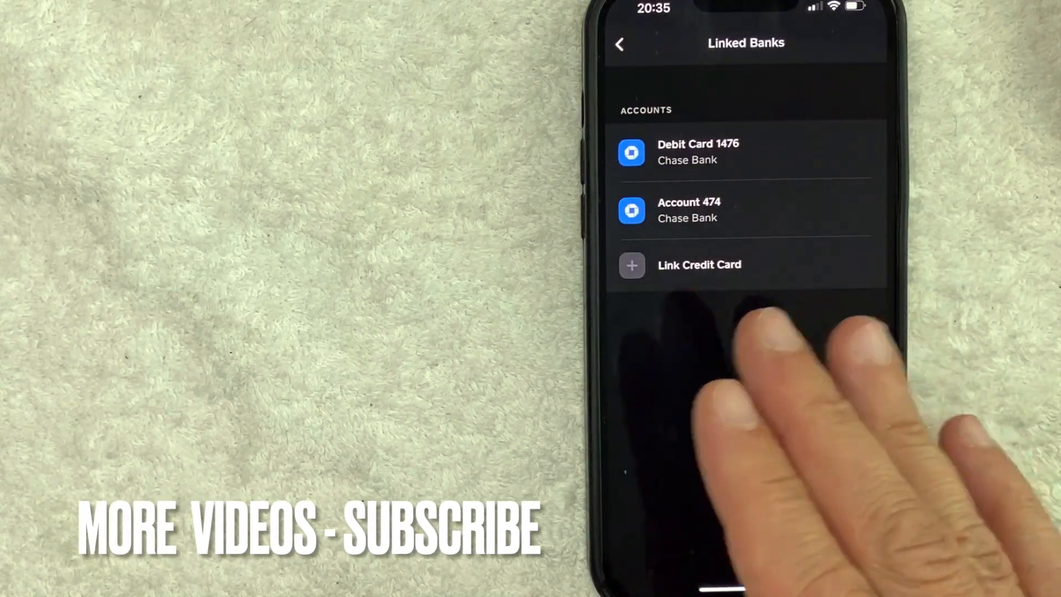